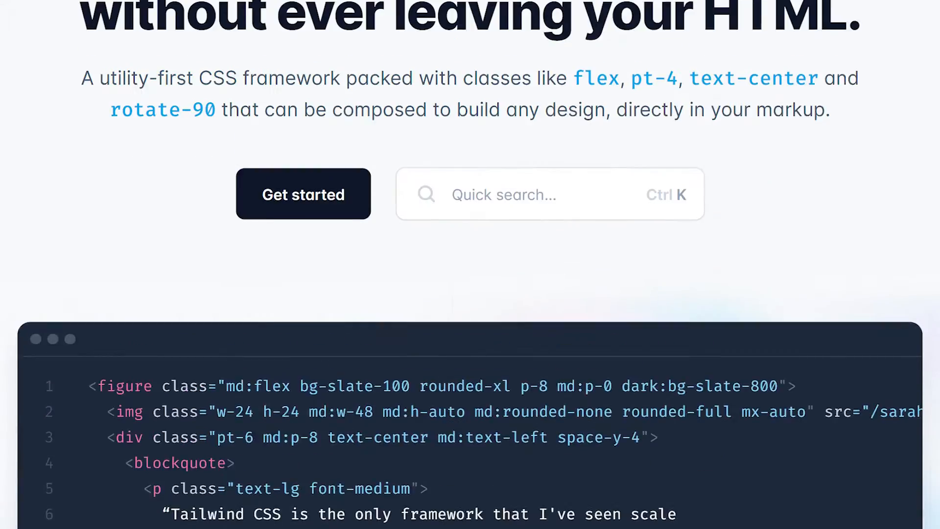
scroll(up, 3)
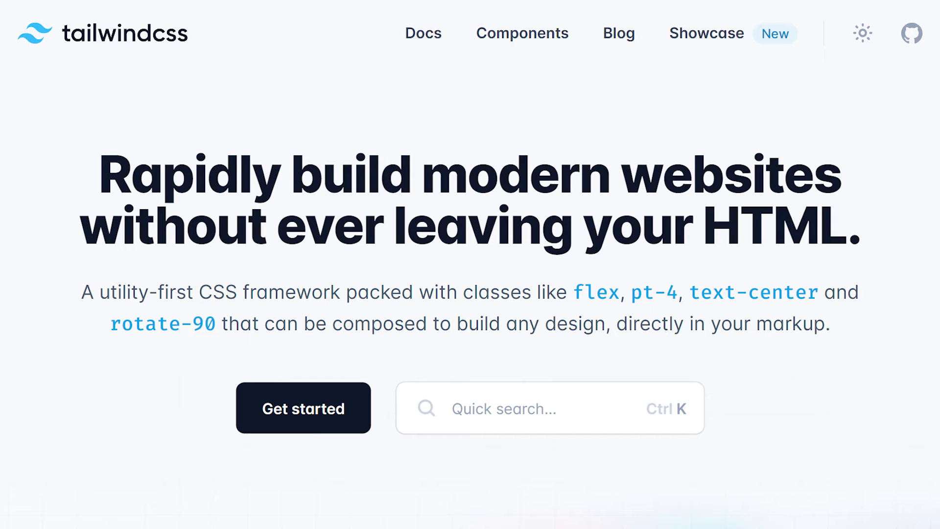